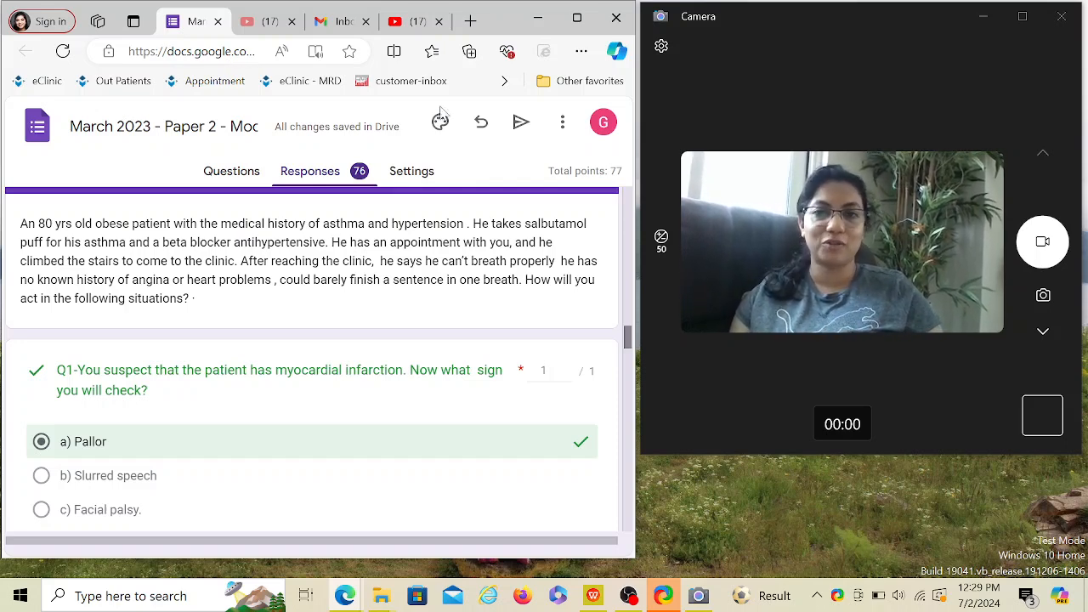
Switch to the 'Myocardial Infarction in 2 mins!' YouTube video and start playback
click(415, 21)
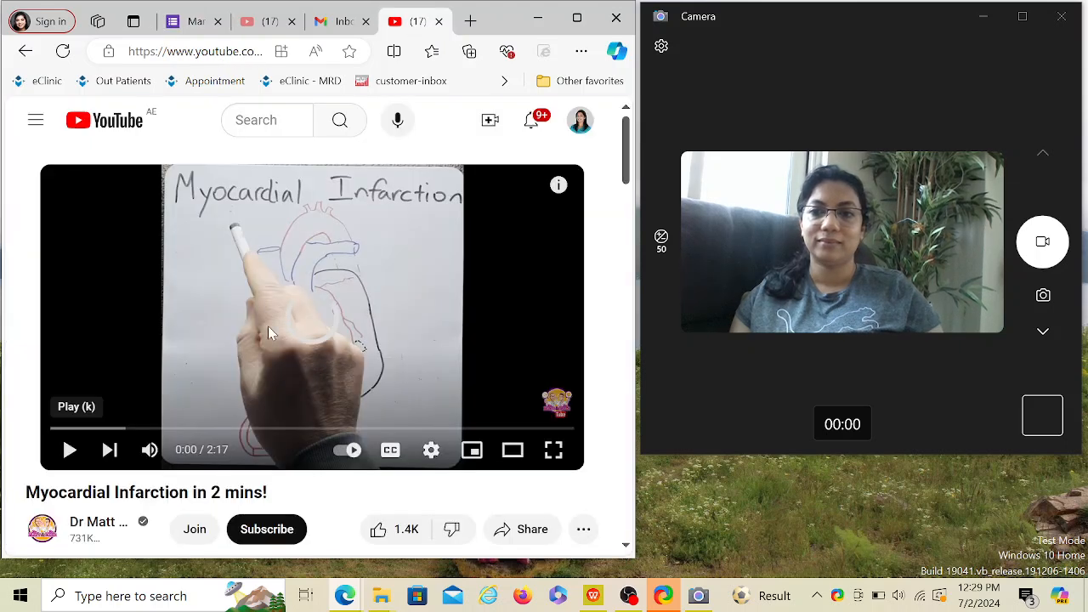
click(68, 448)
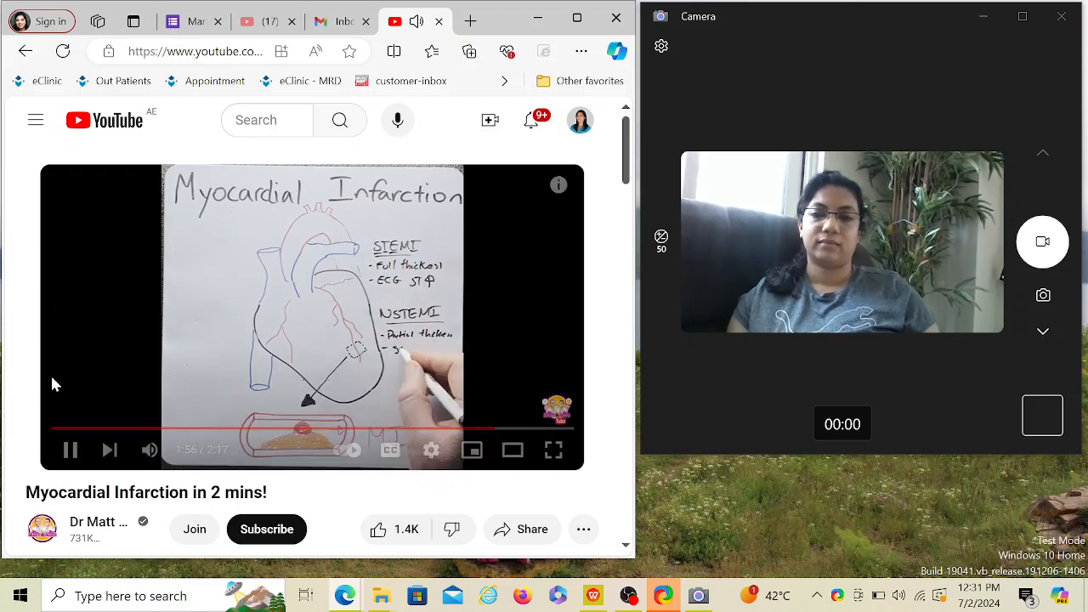
Pause the video at 1:59 and return to the Paper 2 Mock 21 responses
click(313, 317)
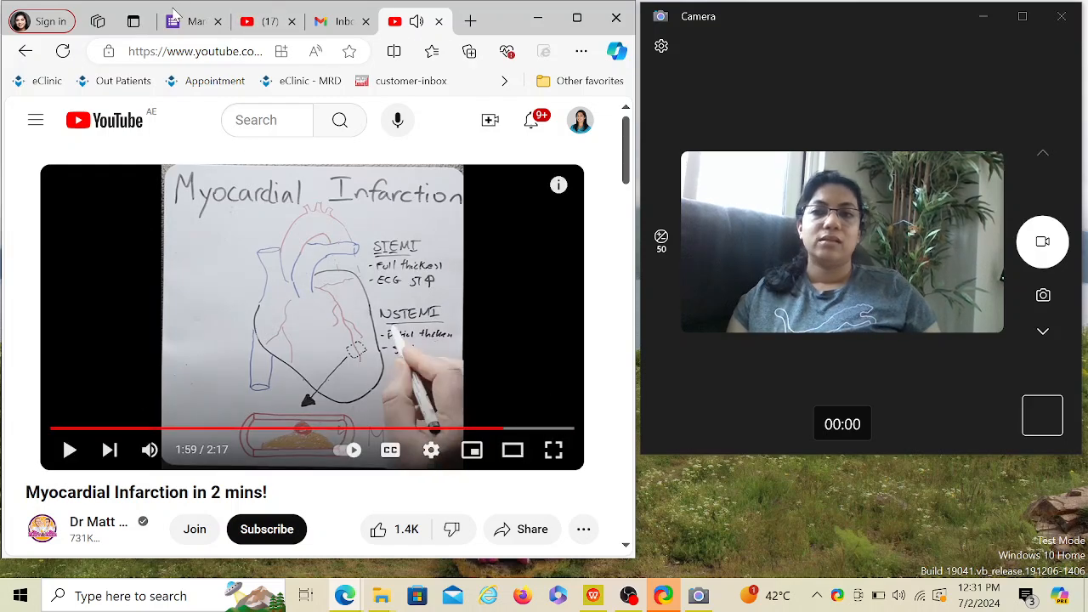
click(191, 21)
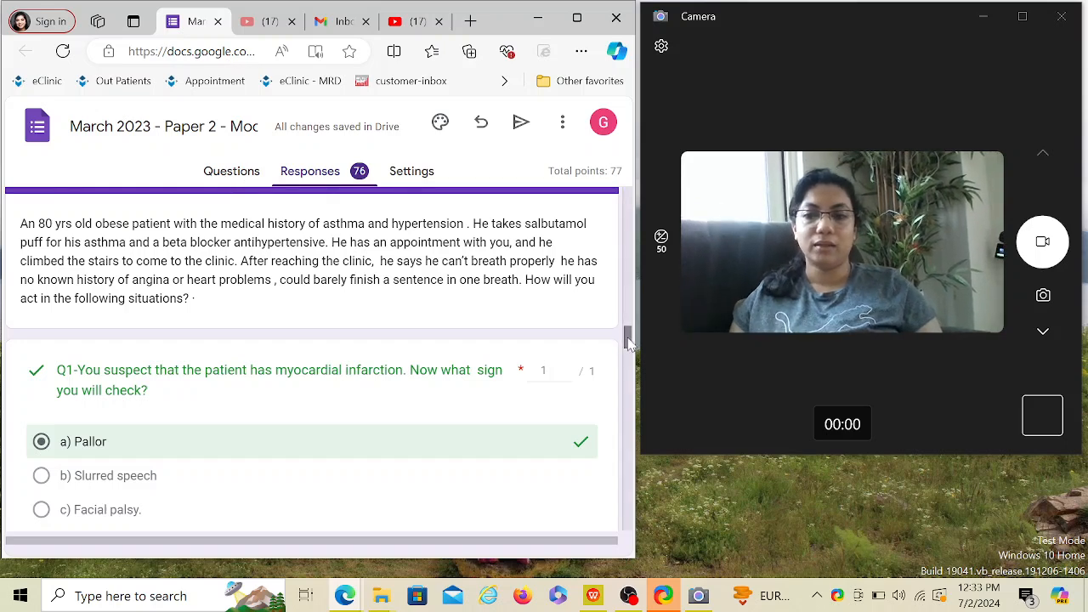
Scroll the graded responses to Q2 on crushing chest pain, with Aspirin marked correct
scroll(down, 3)
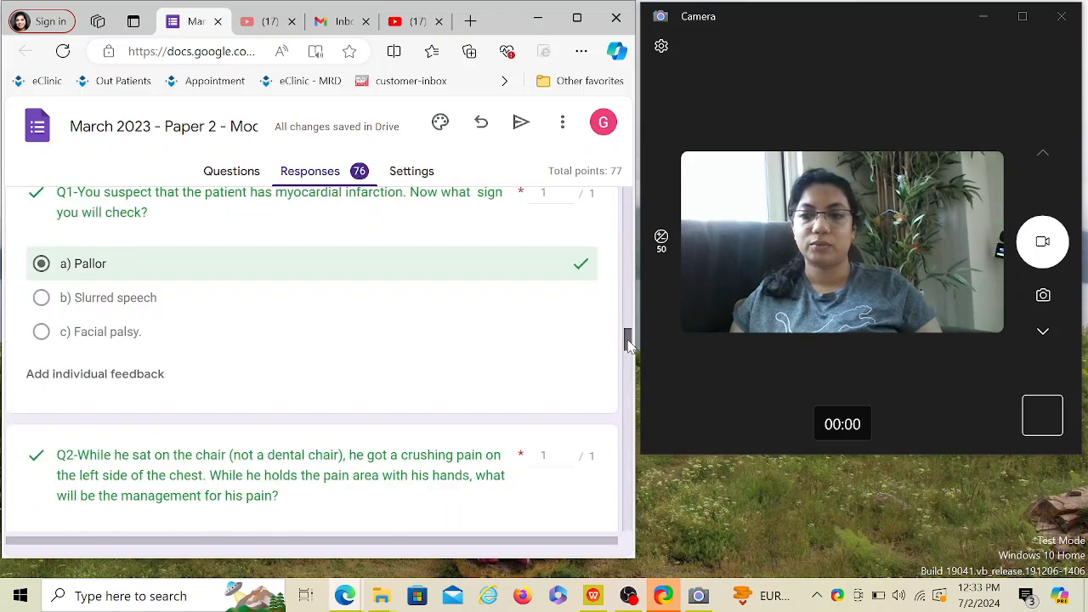
scroll(down, 3)
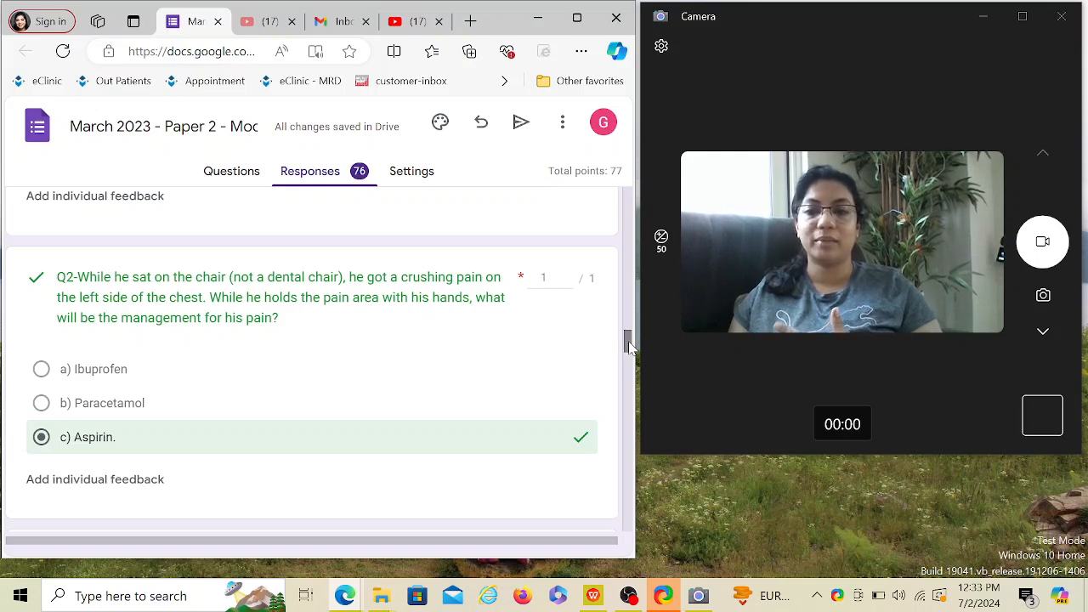
mouse_move(101, 258)
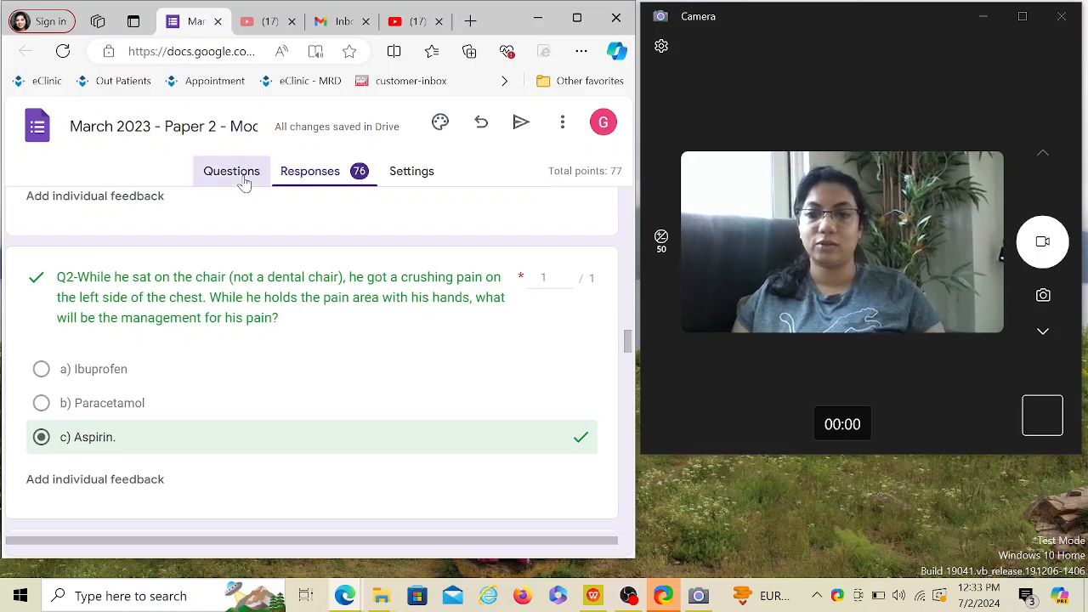
Review question 3 about the vomit bag in the Questions editor
scroll(up, 3)
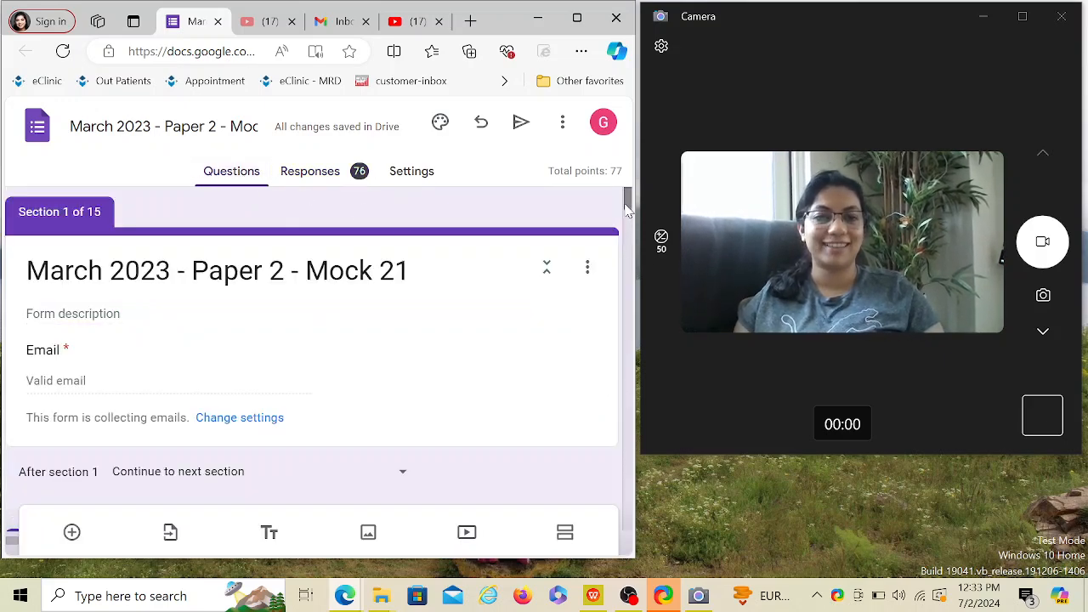
scroll(down, 3)
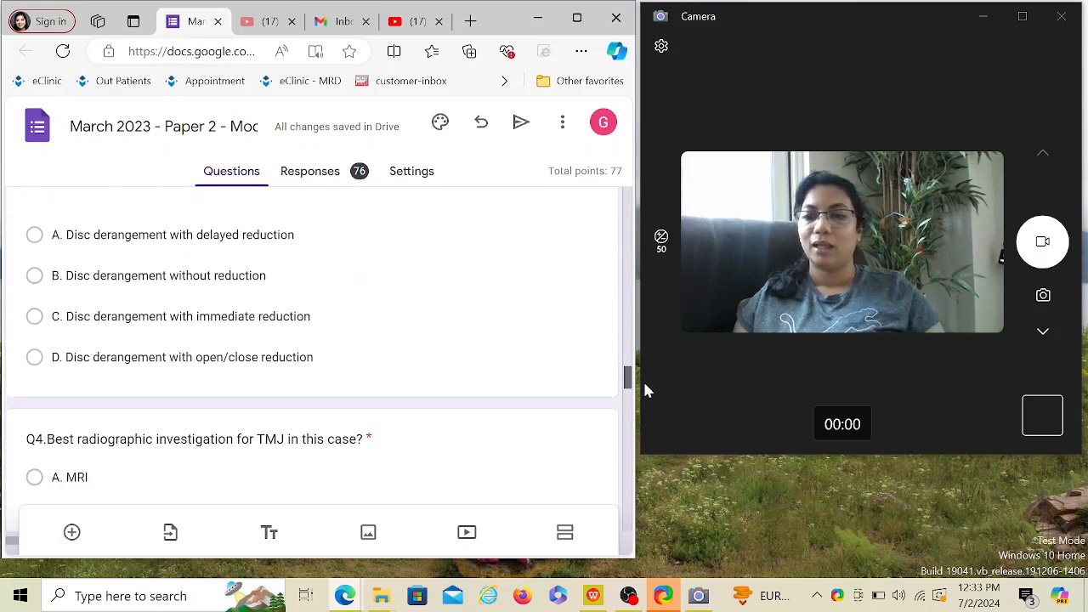
scroll(up, 3)
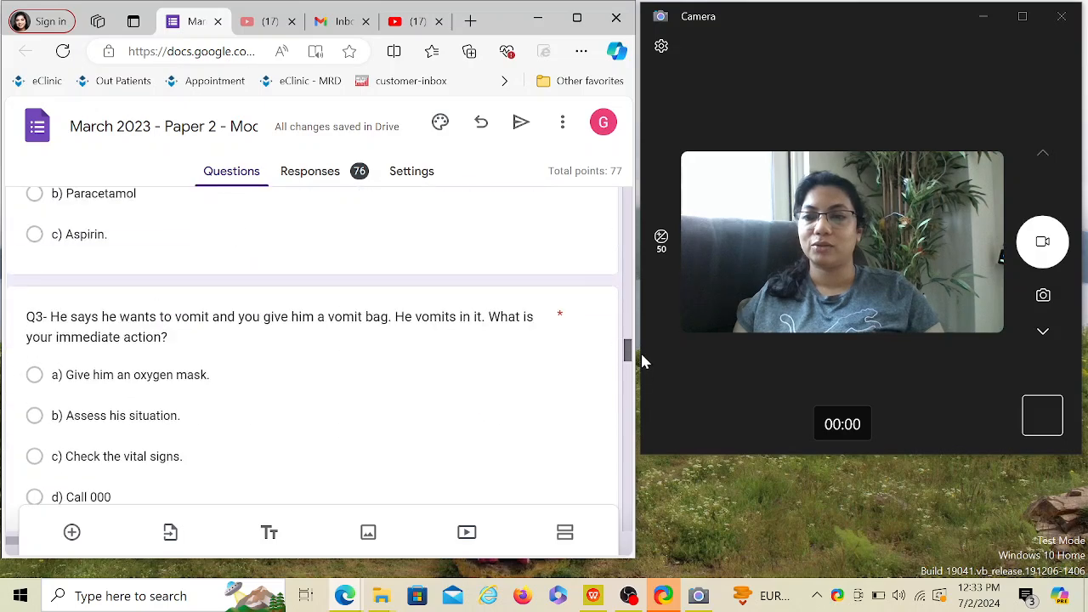
scroll(up, 3)
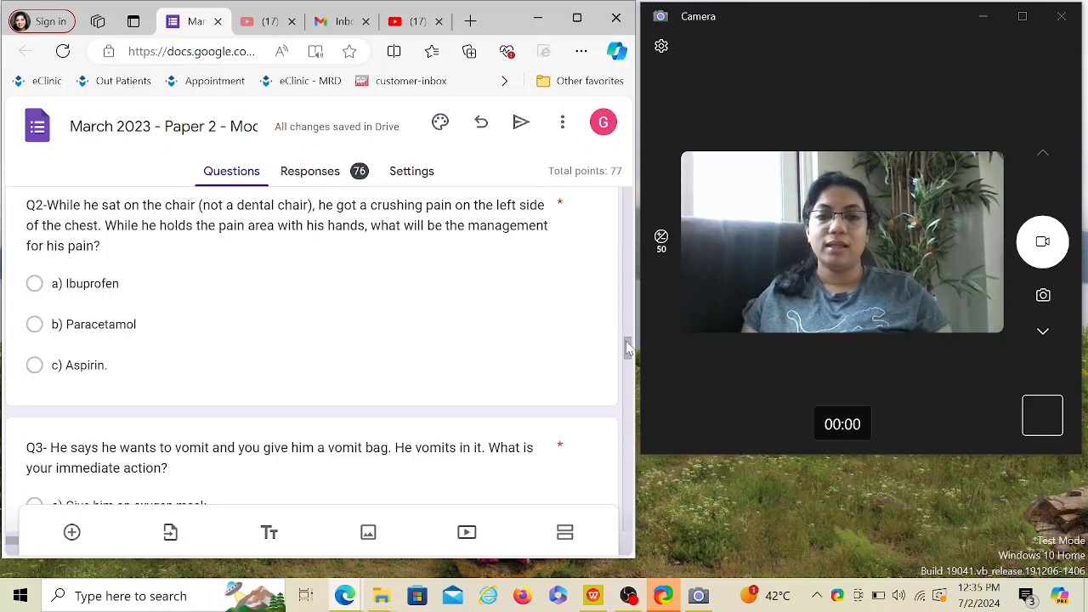
Move down to Q5 on why a defibrillator wasn't used, ending section 8
scroll(down, 3)
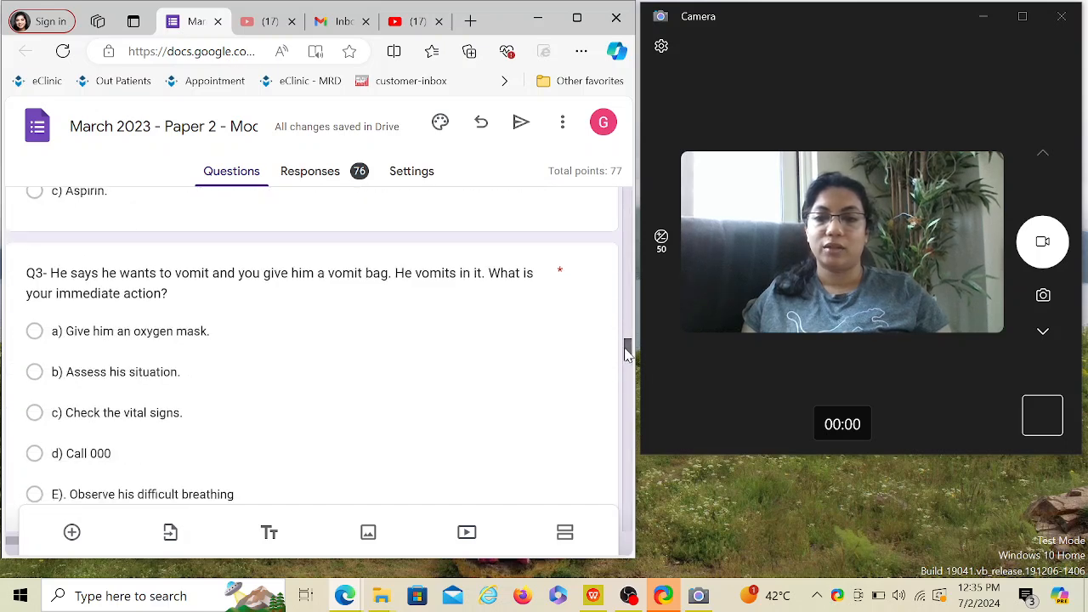
scroll(down, 3)
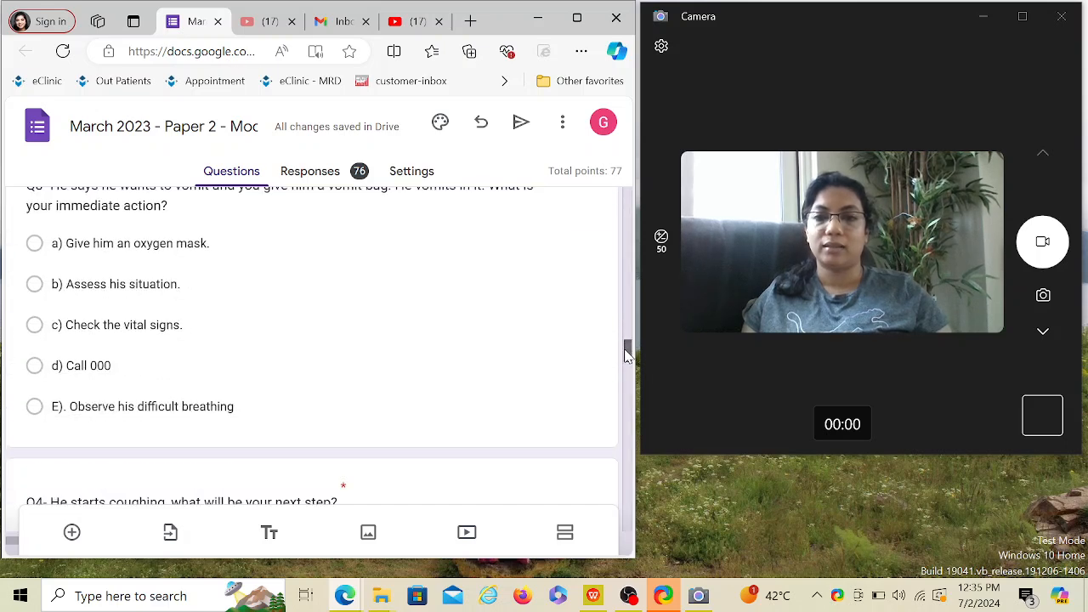
scroll(up, 3)
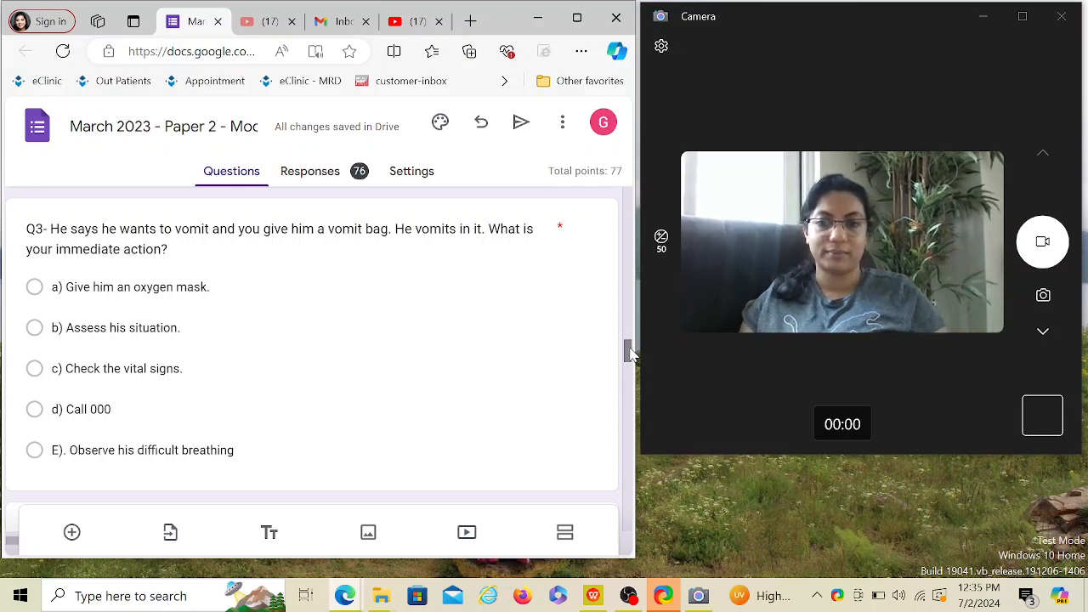
scroll(down, 3)
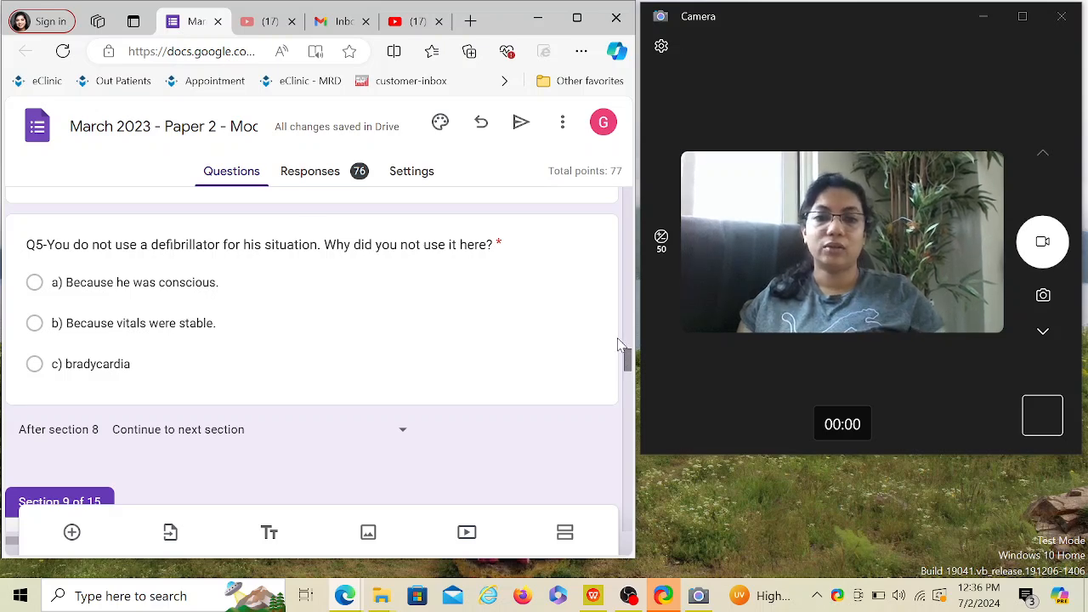
Return to Q4 about coughing and review its options a) through G) down to 'give oxygen'
scroll(up, 3)
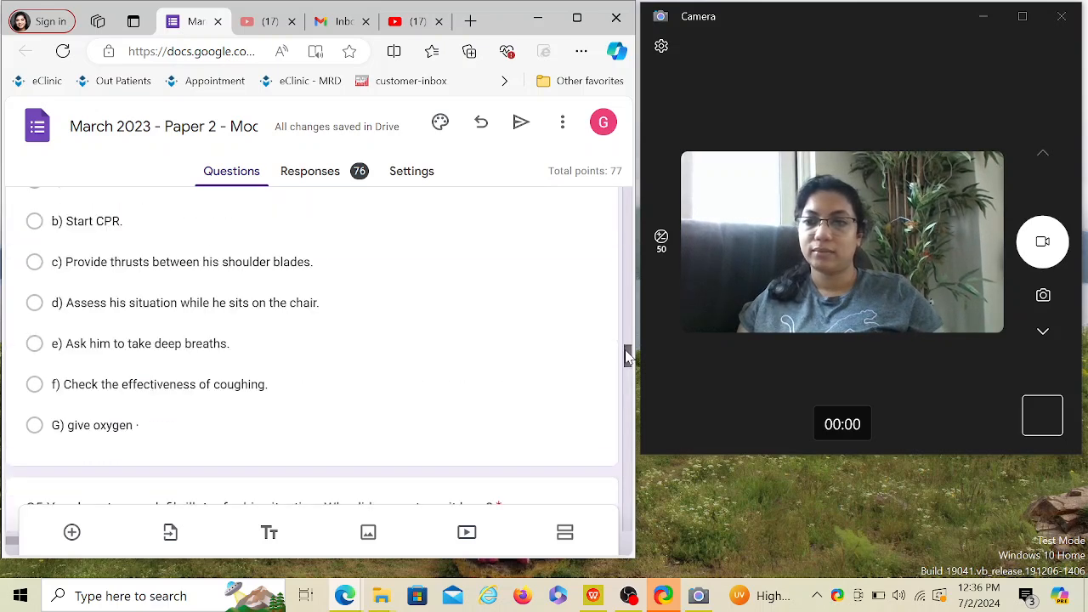
scroll(up, 3)
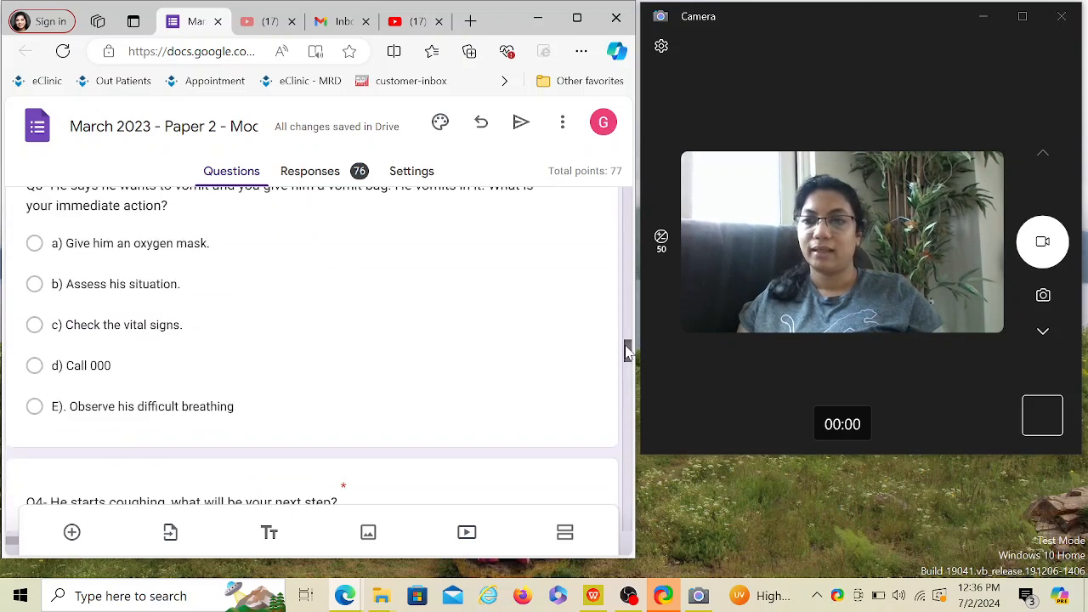
scroll(down, 3)
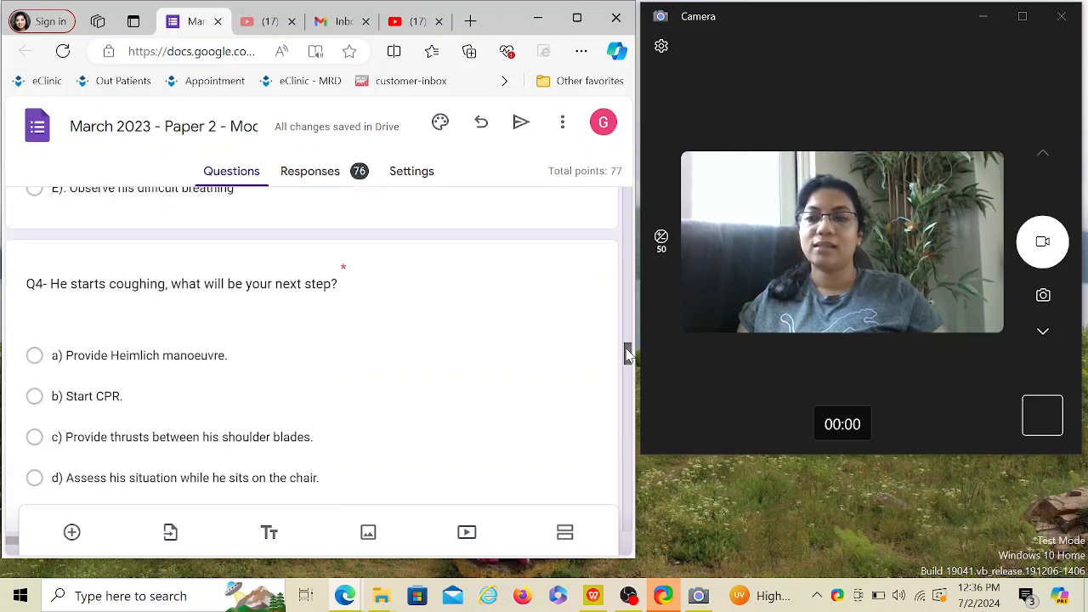
scroll(down, 3)
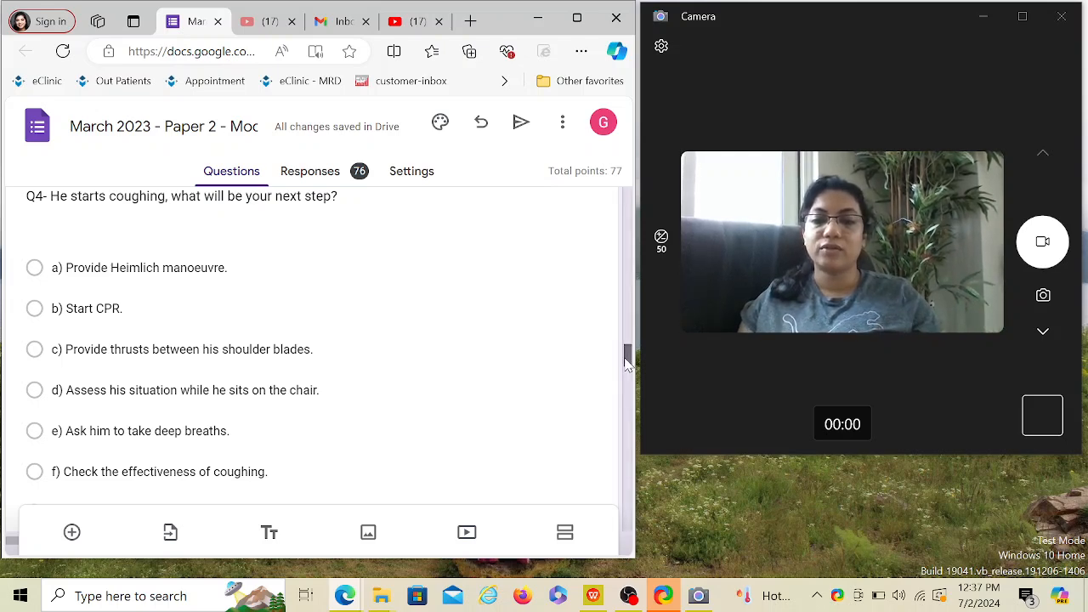
scroll(down, 3)
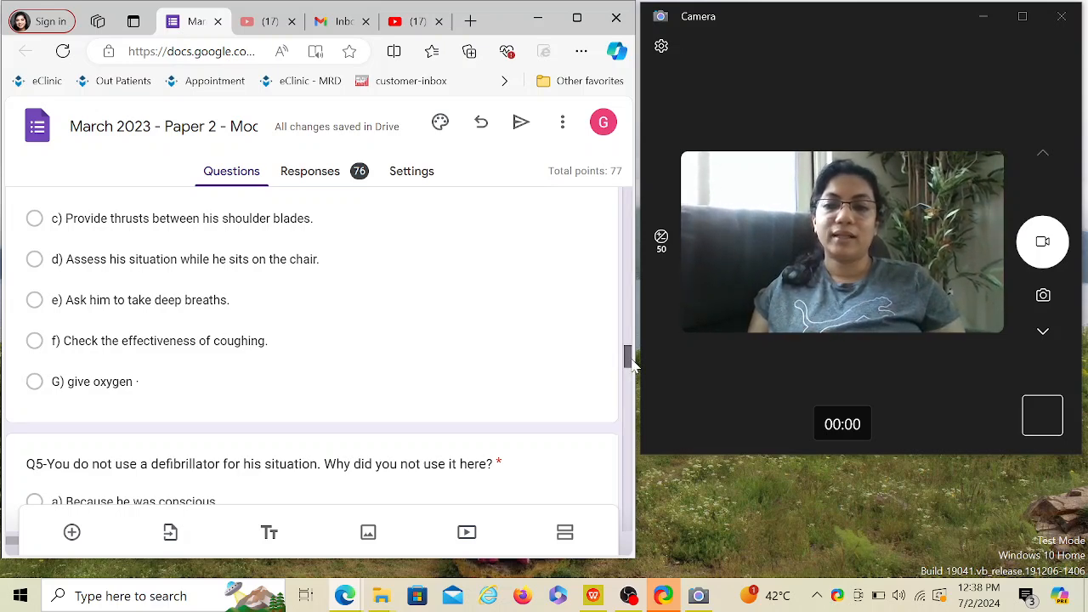
Bring Q5 on the unused defibrillator and its three options back into view
scroll(down, 3)
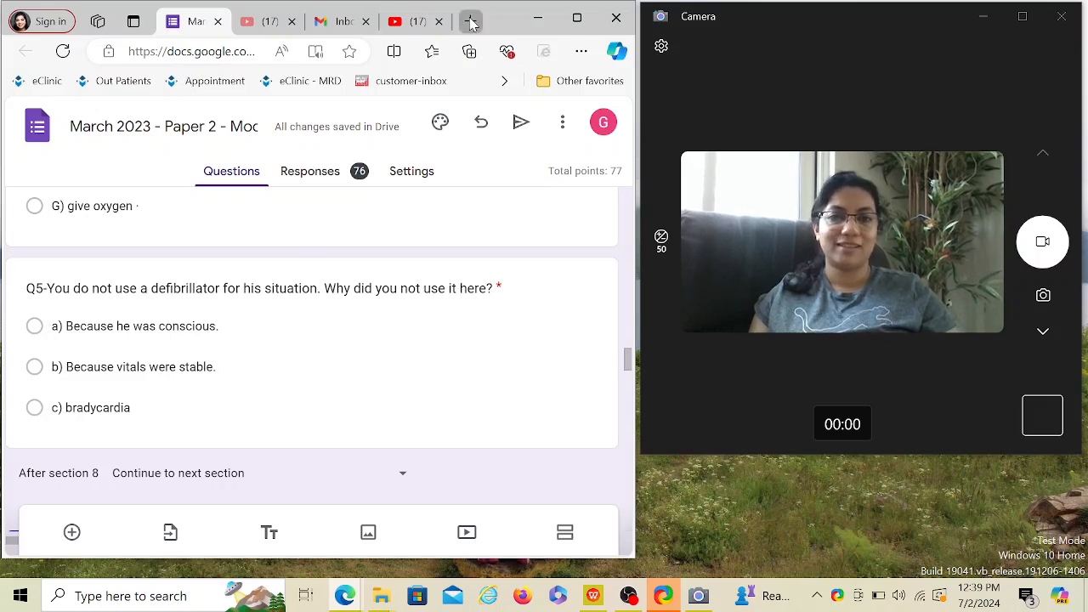
Open google.com in a new tab and start searching for 'emergency'
click(469, 21)
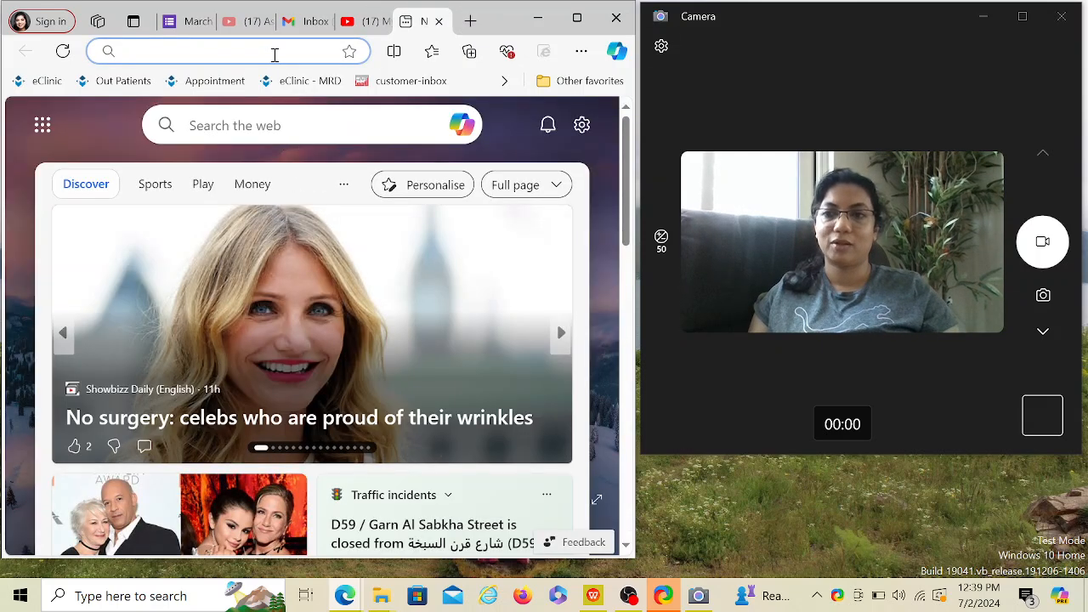
text(google.com)
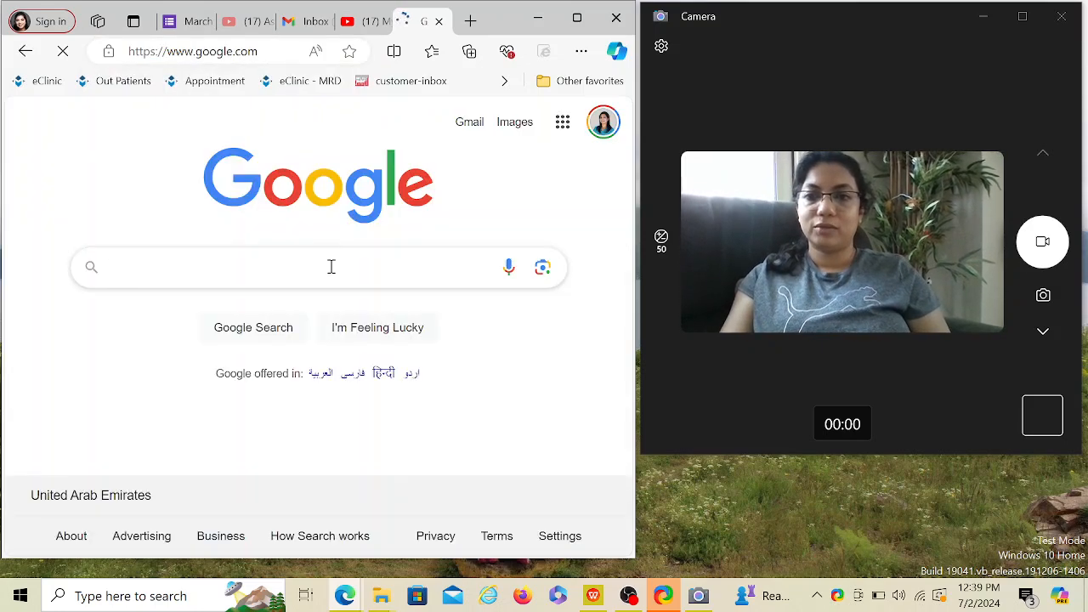
text(emergenc)
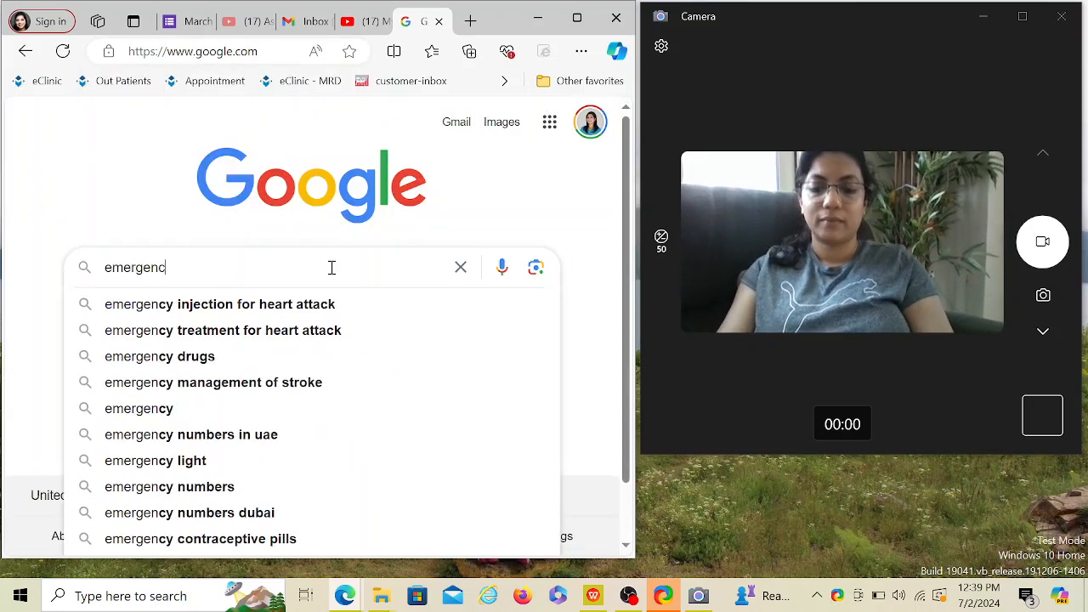